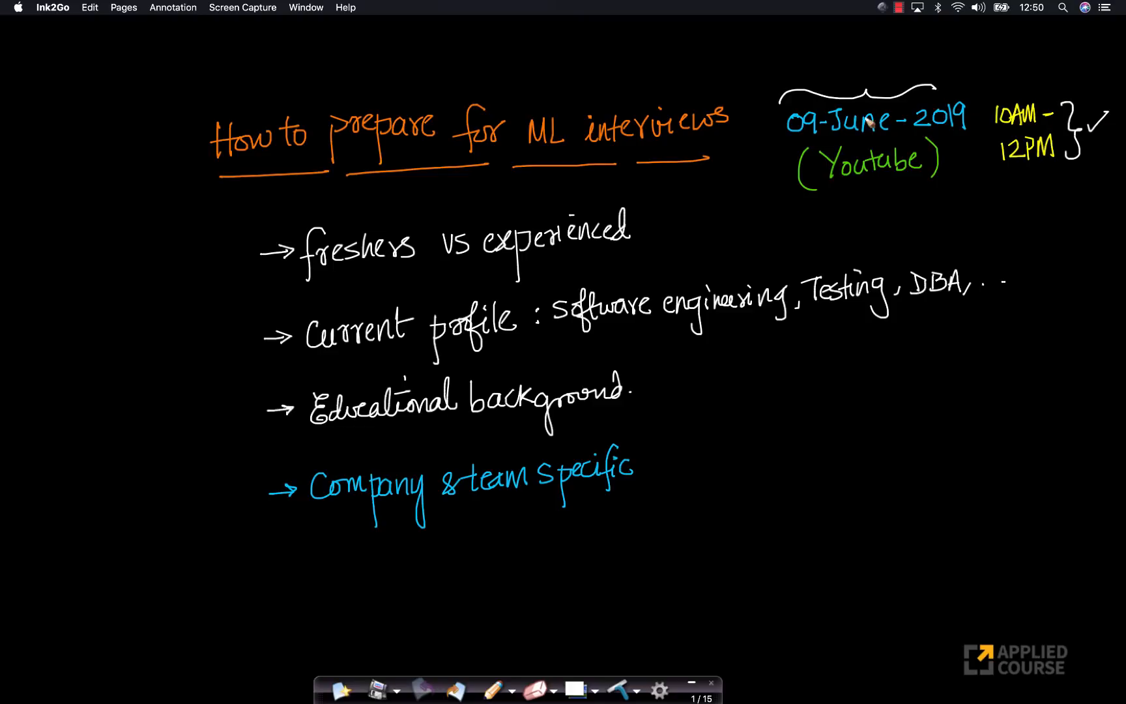
mouse_move(628, 148)
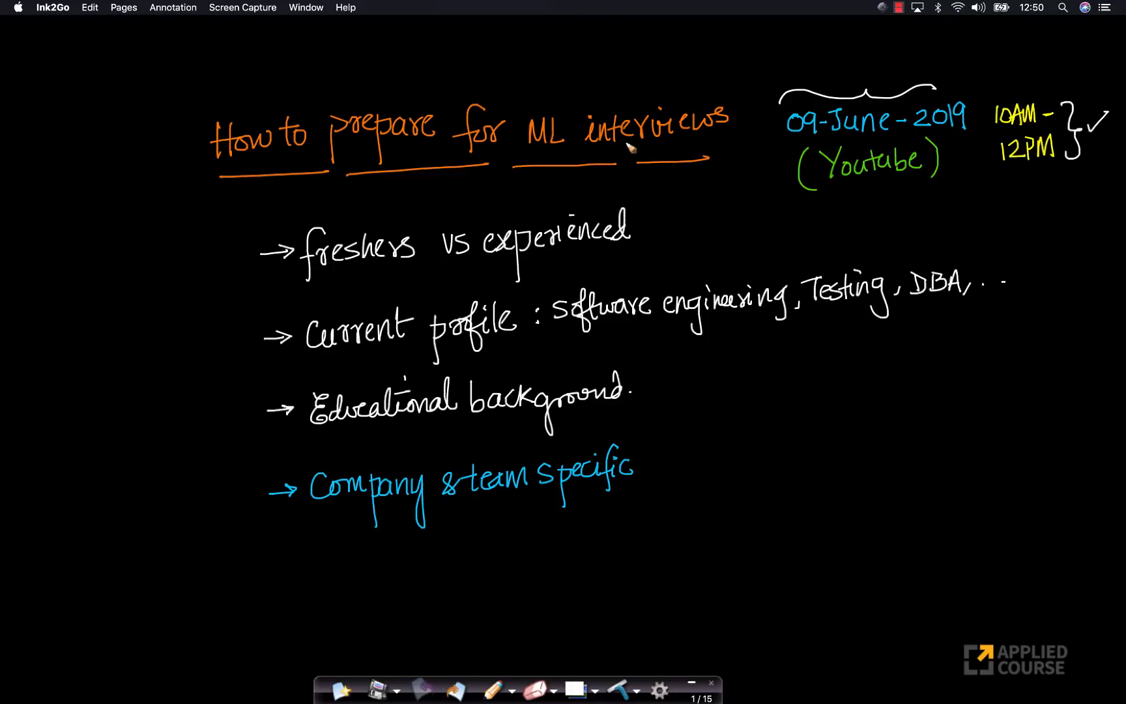
mouse_move(656, 100)
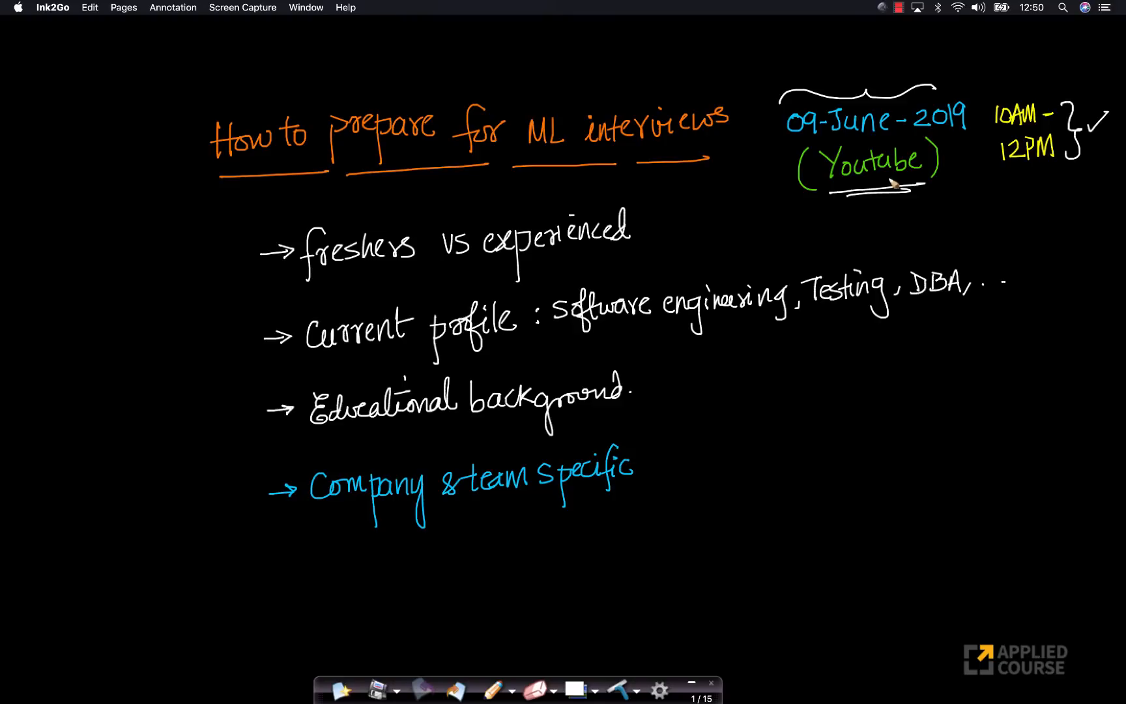
mouse_move(758, 228)
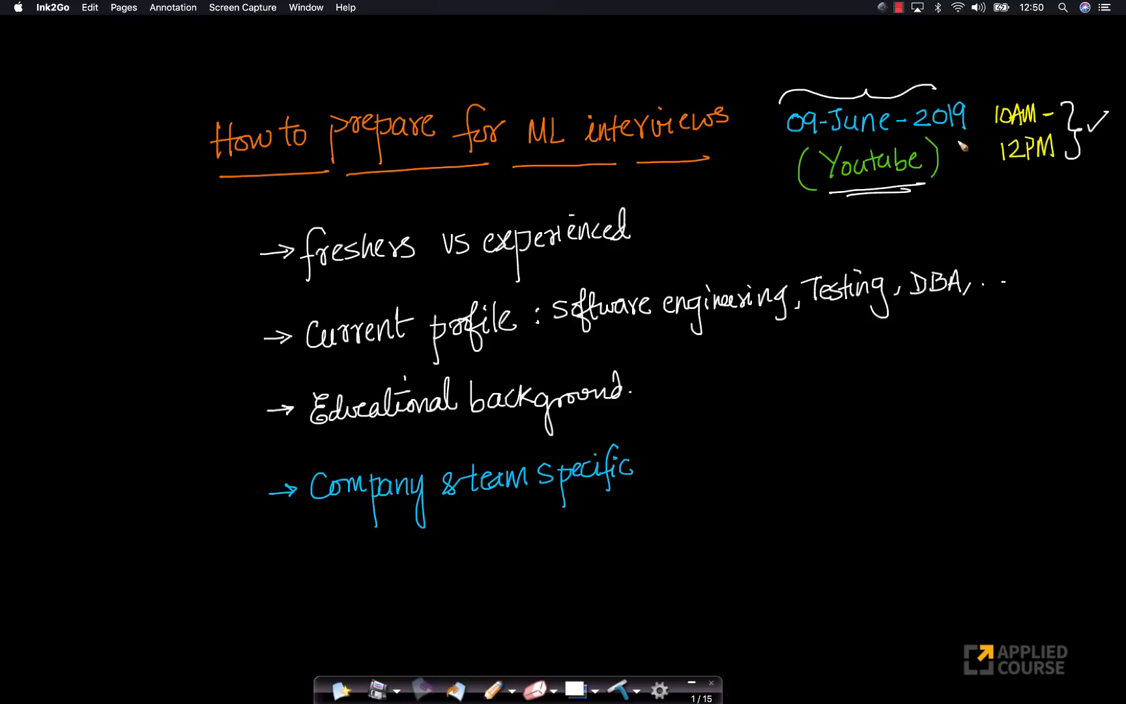
mouse_move(241, 161)
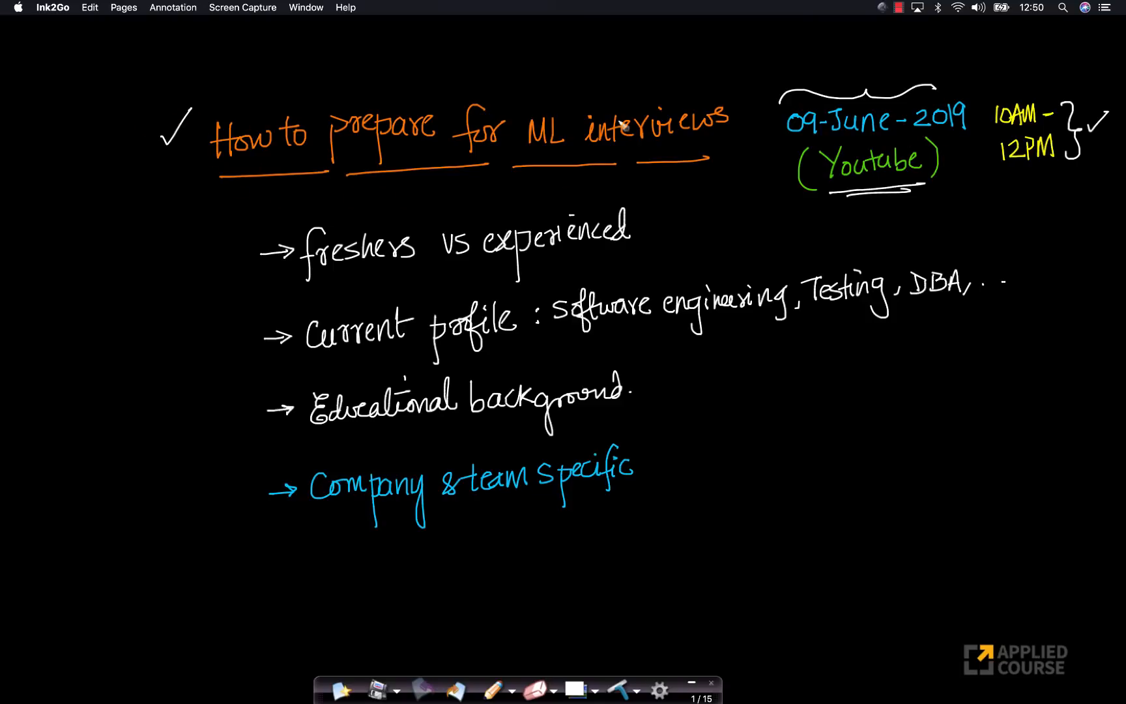
mouse_move(619, 141)
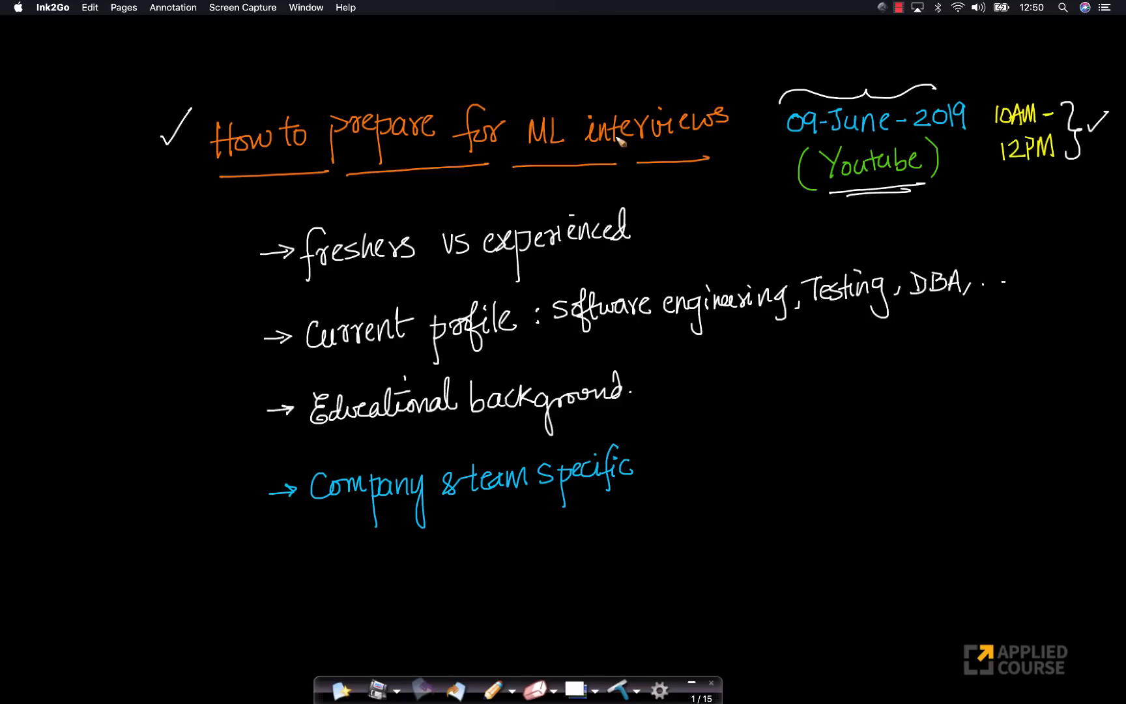
mouse_move(679, 147)
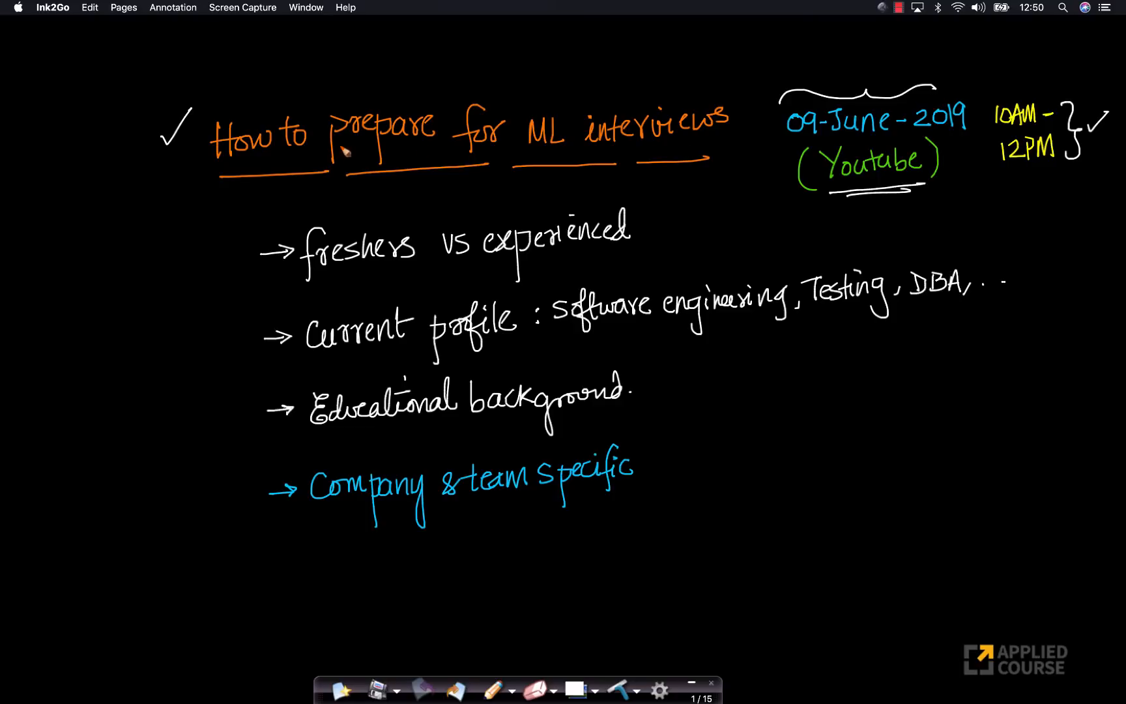
mouse_move(377, 117)
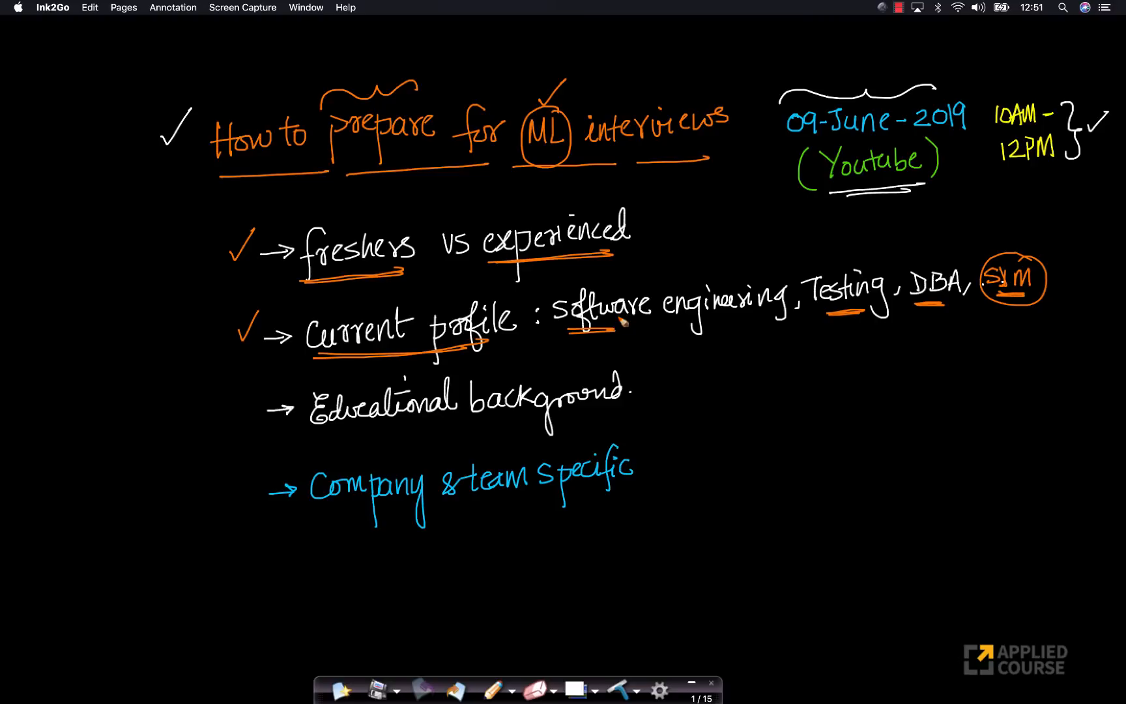
mouse_move(1037, 269)
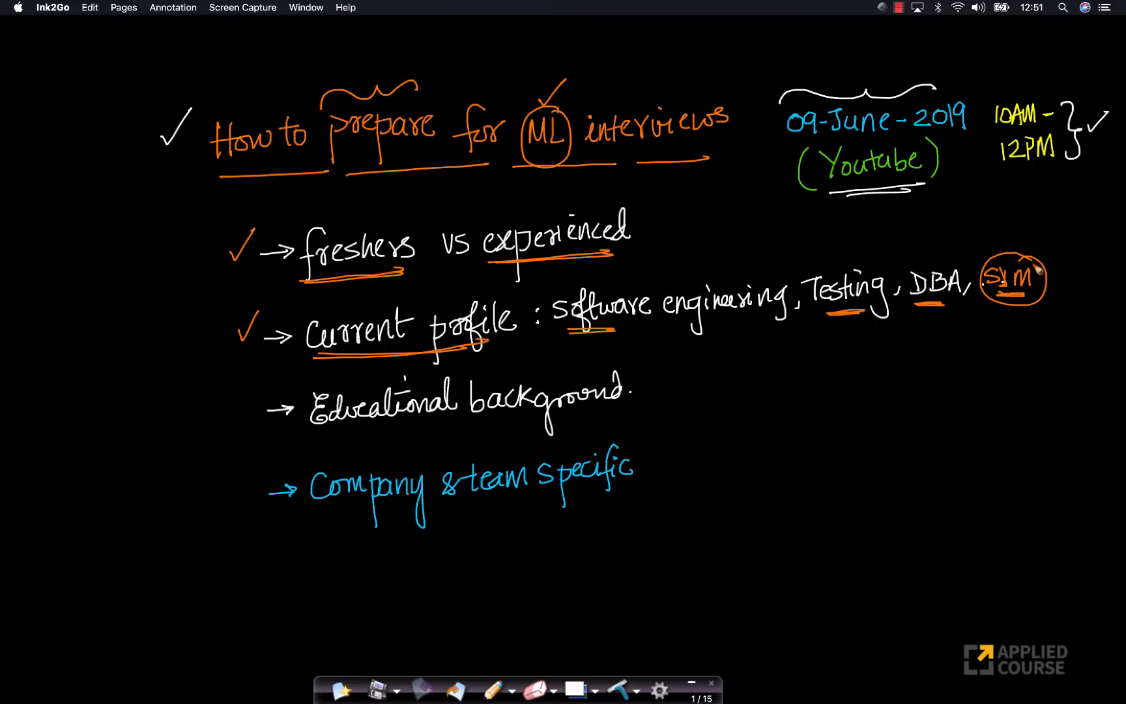
mouse_move(607, 280)
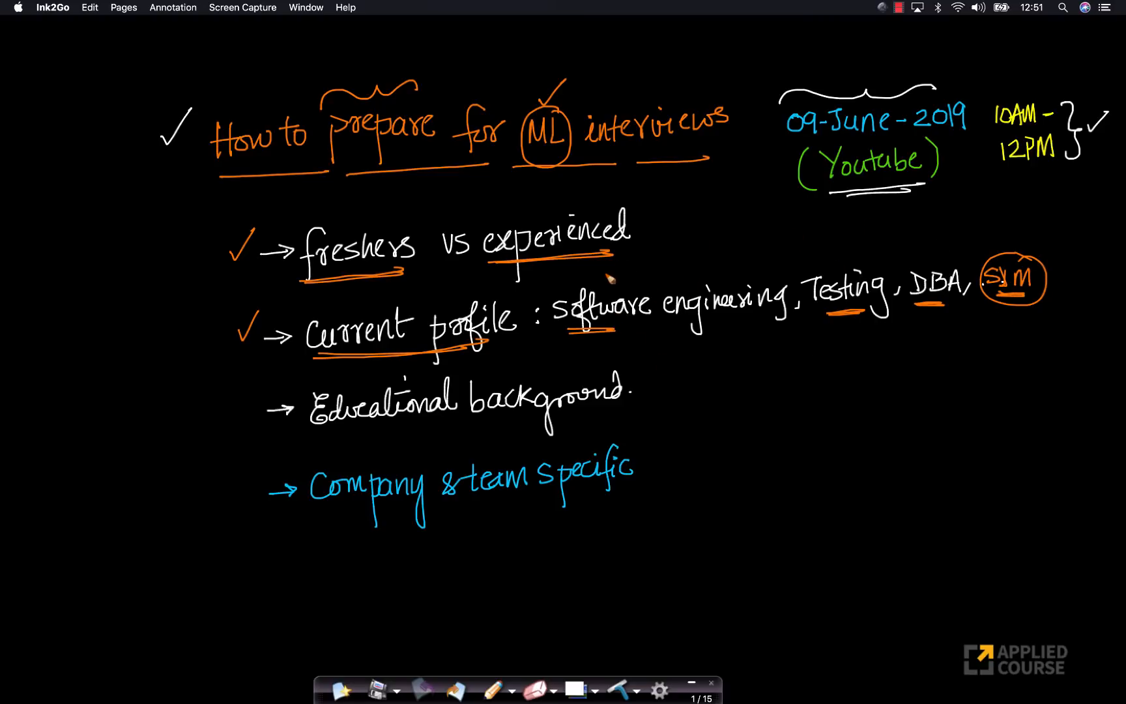
mouse_move(777, 260)
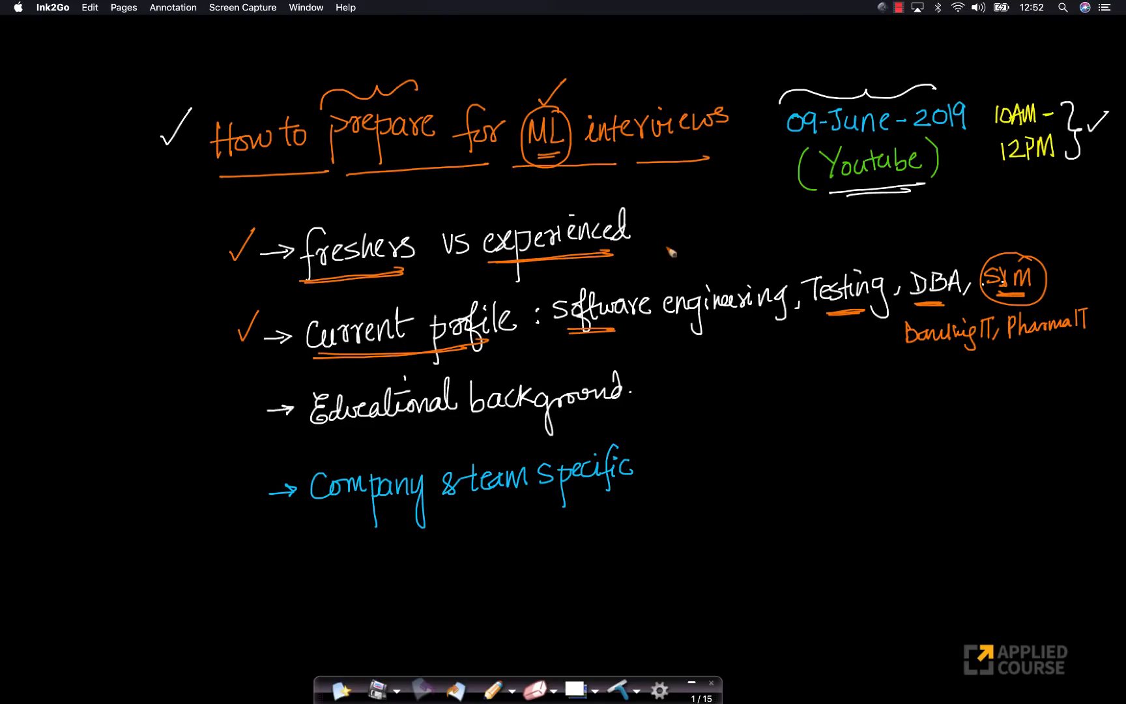
mouse_move(733, 312)
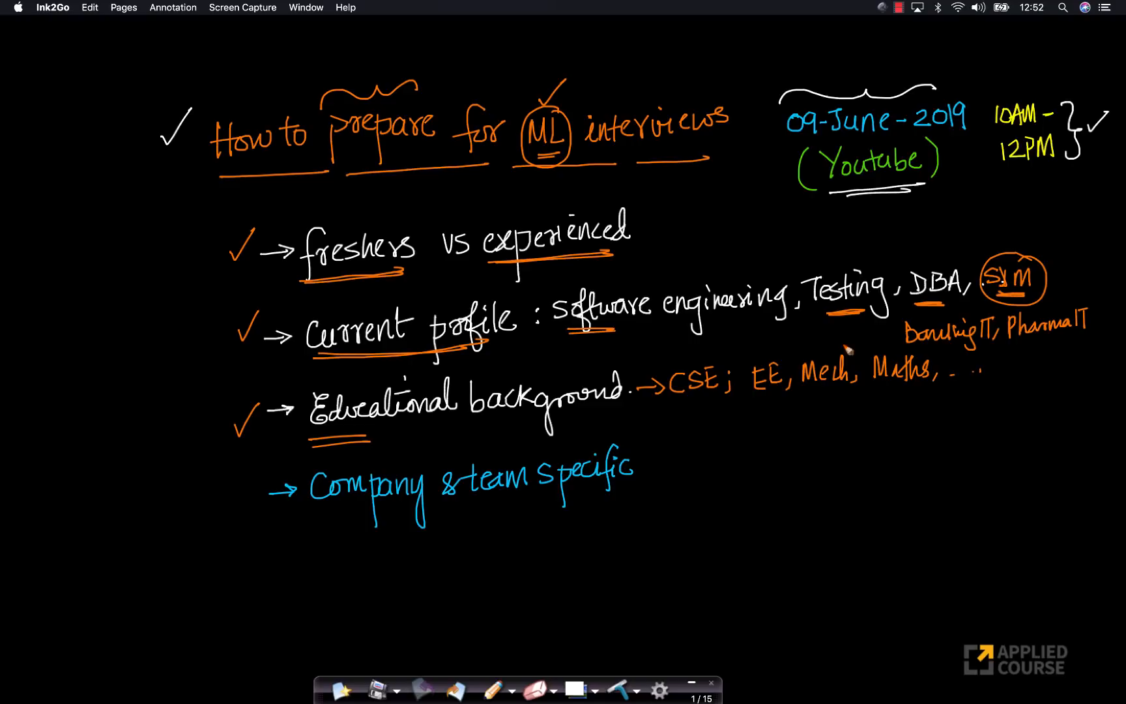
mouse_move(495, 143)
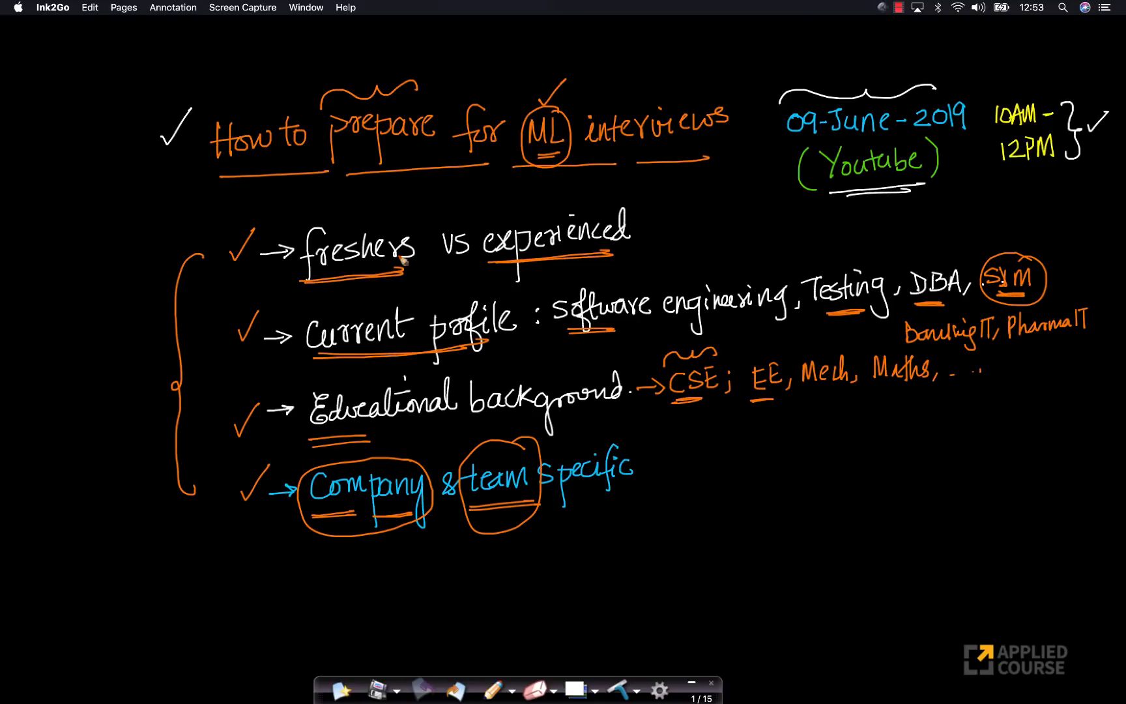
mouse_move(539, 262)
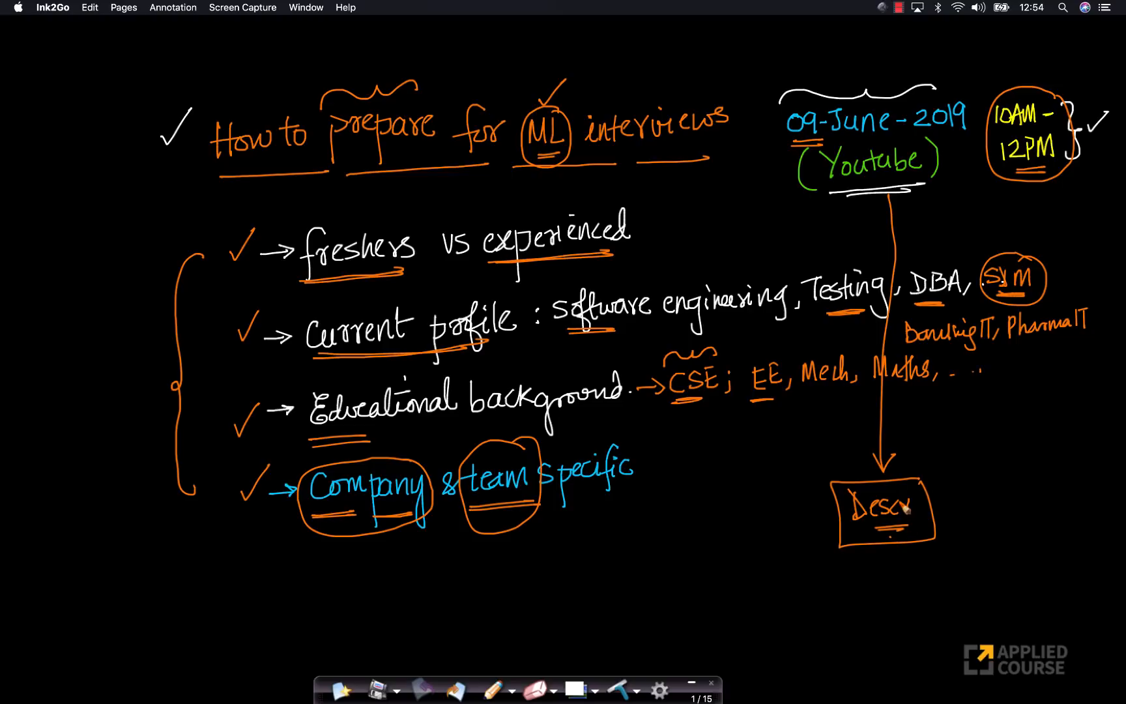
mouse_move(994, 462)
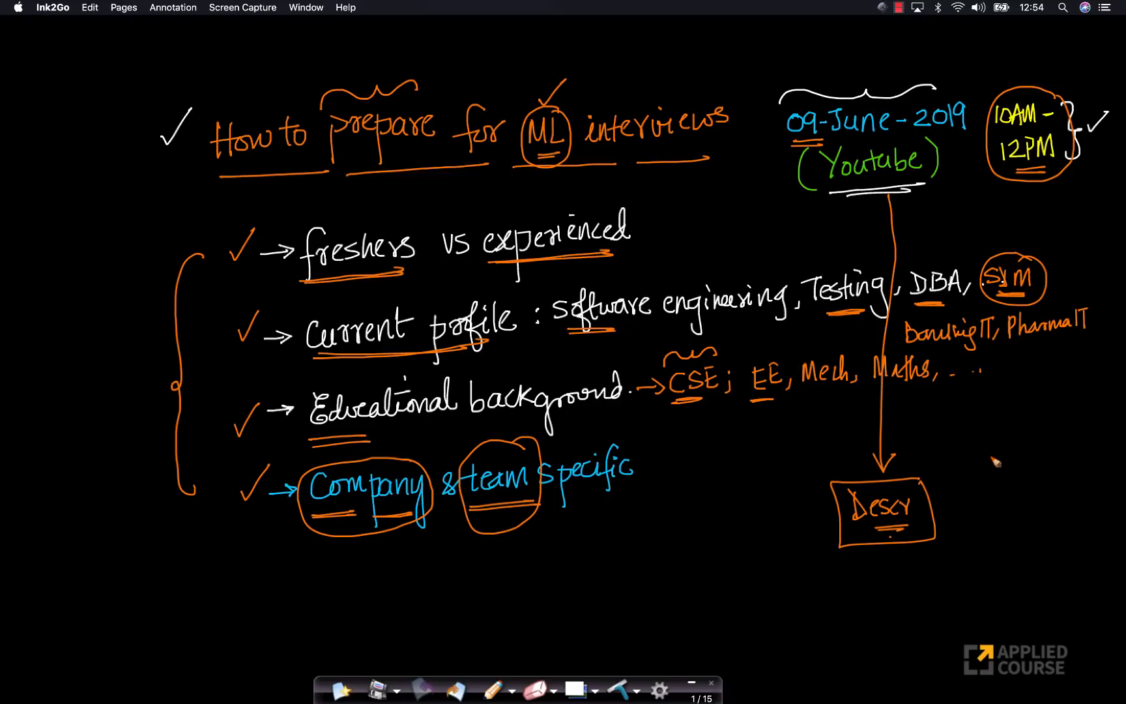
mouse_move(985, 455)
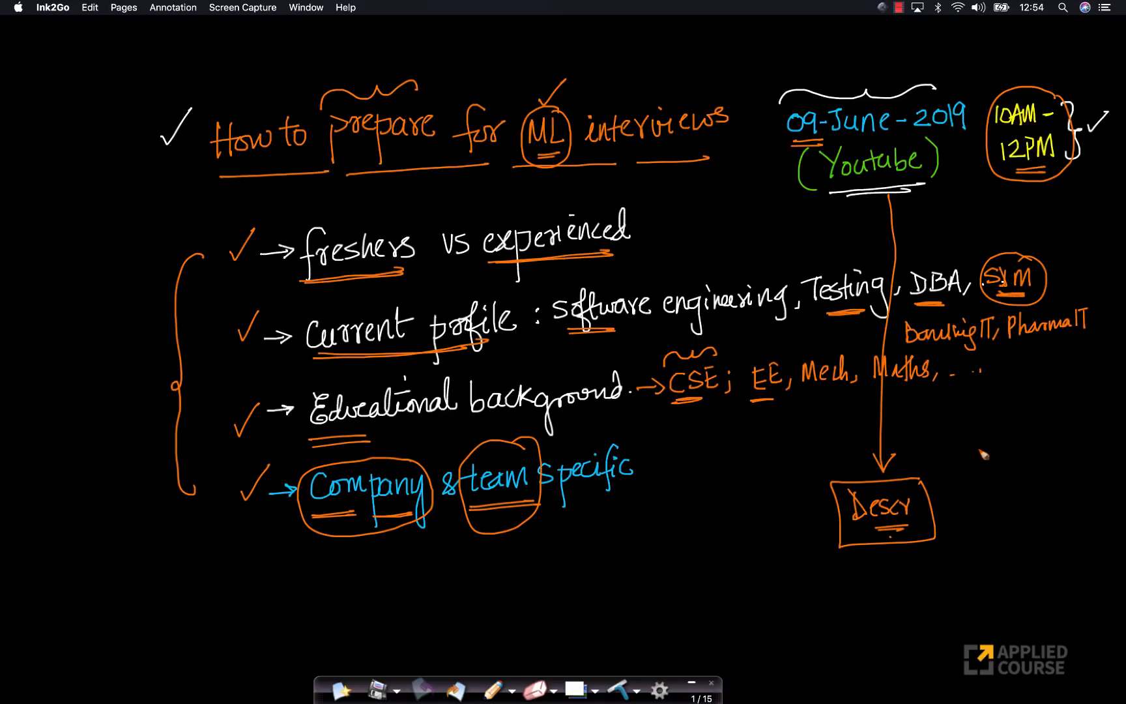